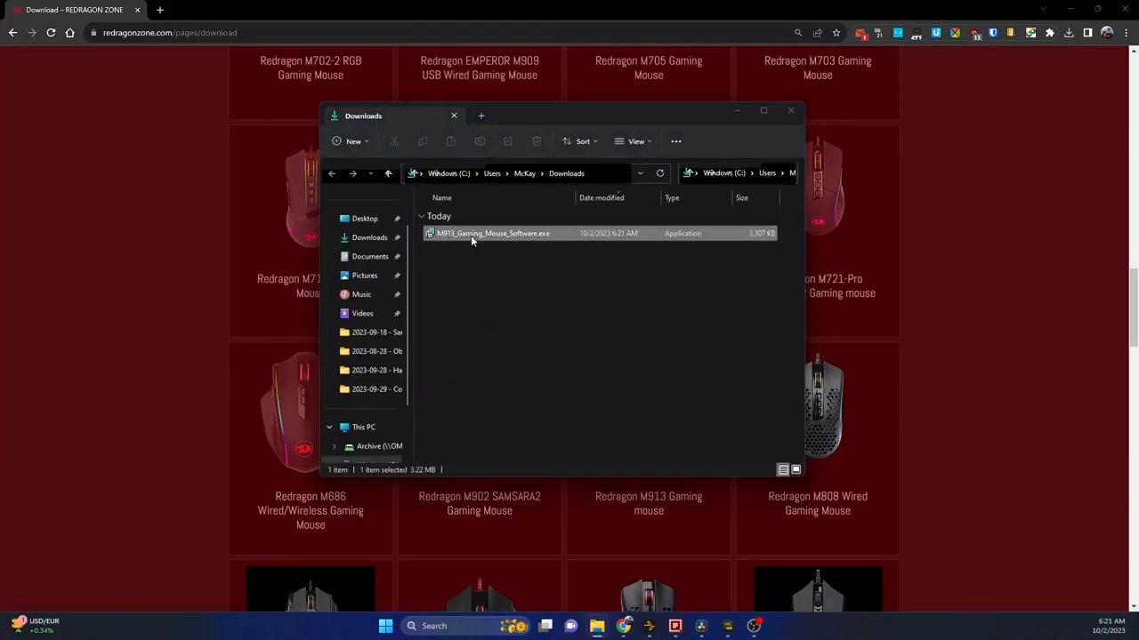
- Run M913_Gaming_Mouse_Software.exe from Downloads and start its installation
{"action": "left_click", "coordinate": [511, 307]}
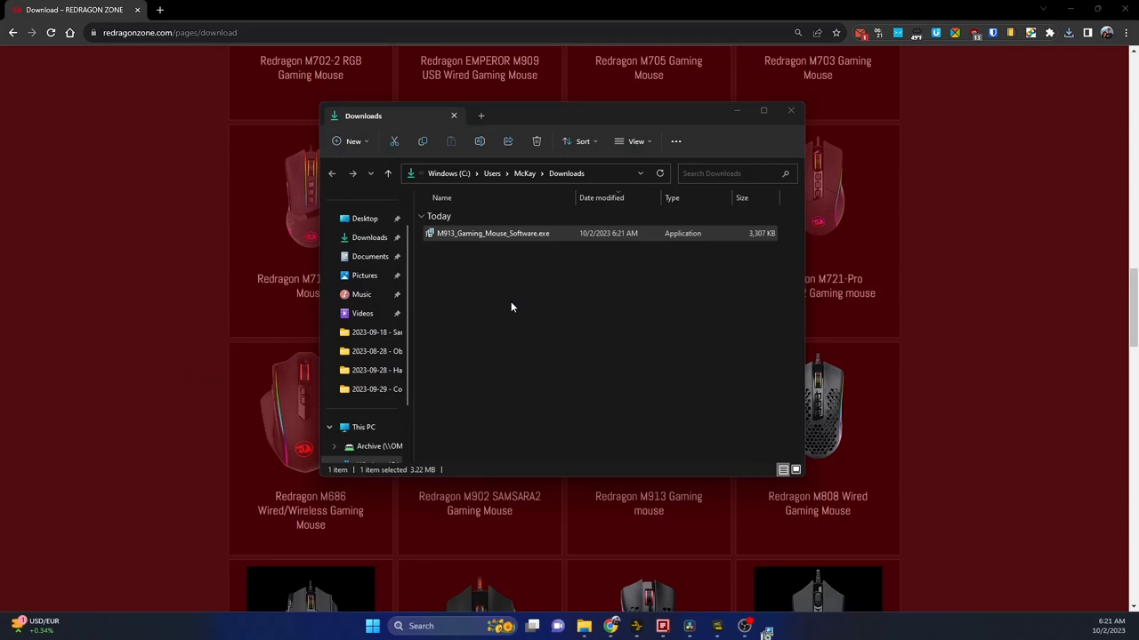
{"action": "double_click", "coordinate": [492, 233]}
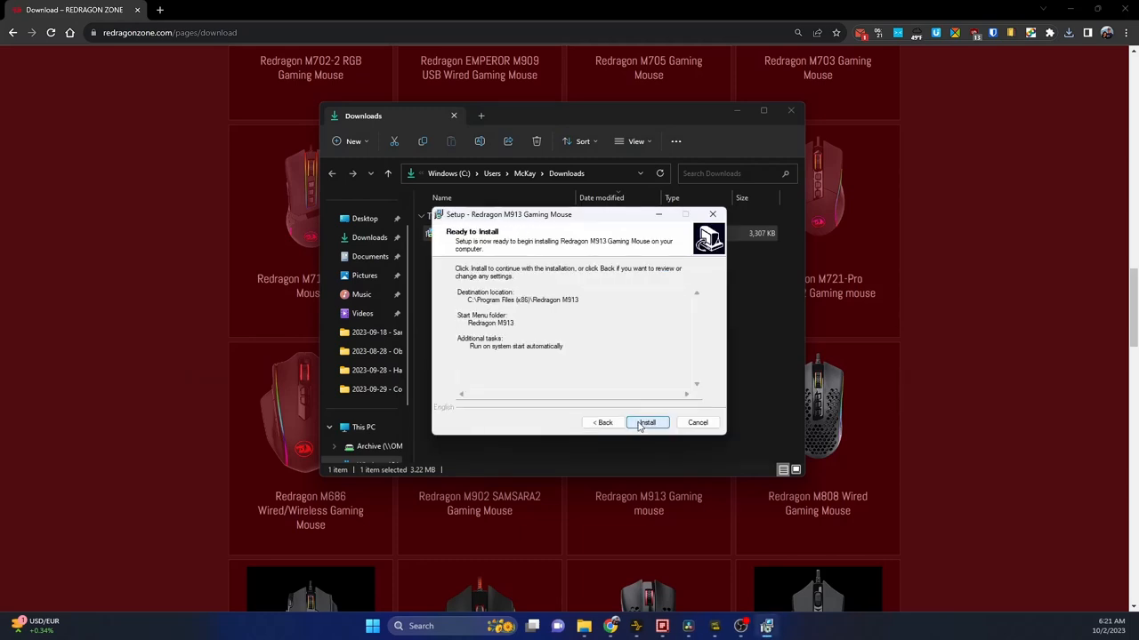
{"action": "left_click", "coordinate": [646, 423]}
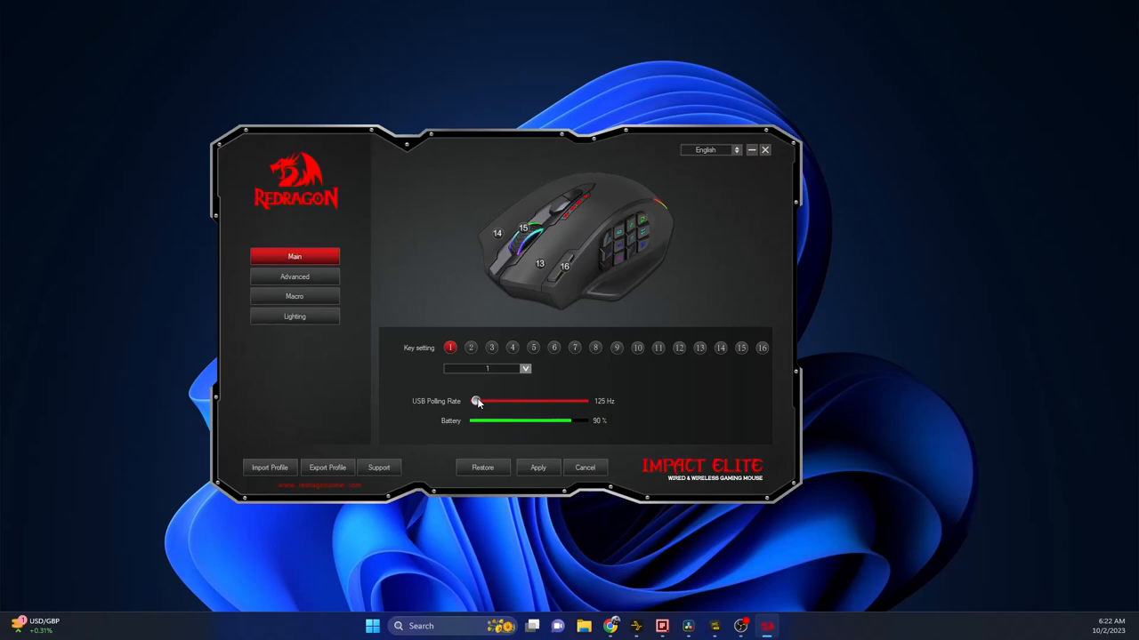
- Raise the USB polling rate to 250 Hz and show the Advanced DPI settings
{"action": "left_click_drag", "start_coordinate": [478, 401], "coordinate": [511, 402]}
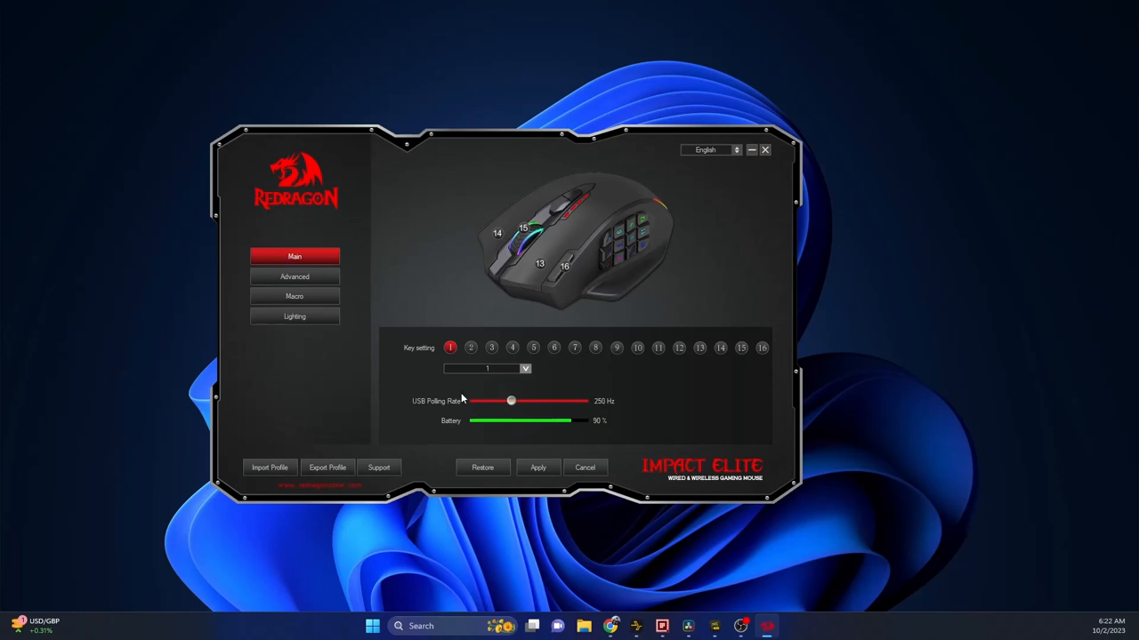
{"action": "mouse_move", "coordinate": [543, 384]}
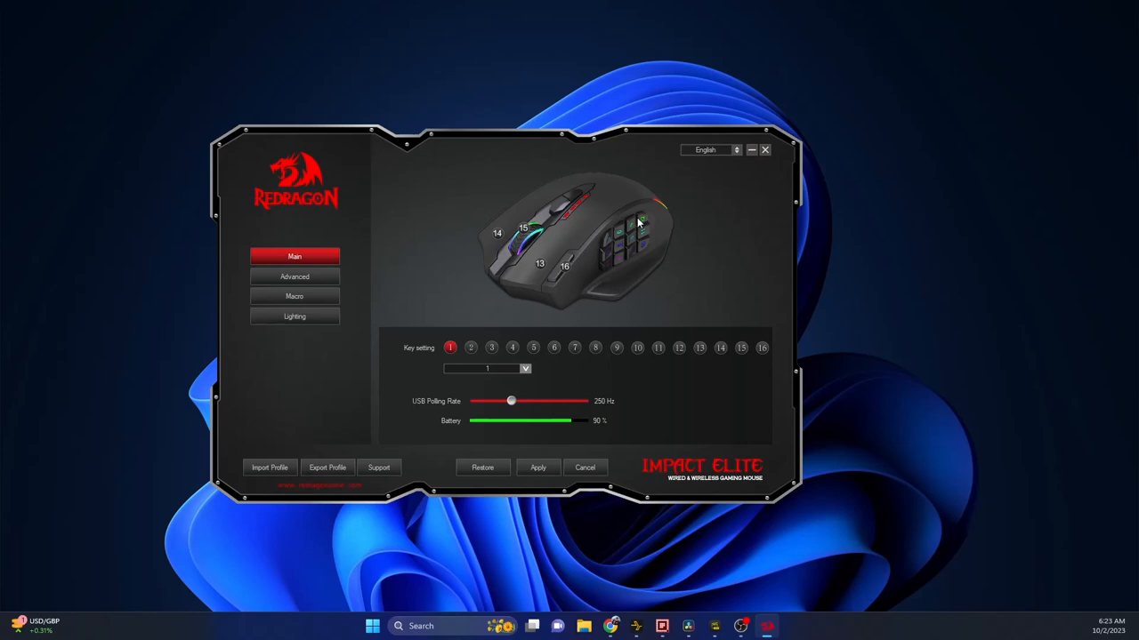
{"action": "mouse_move", "coordinate": [807, 408]}
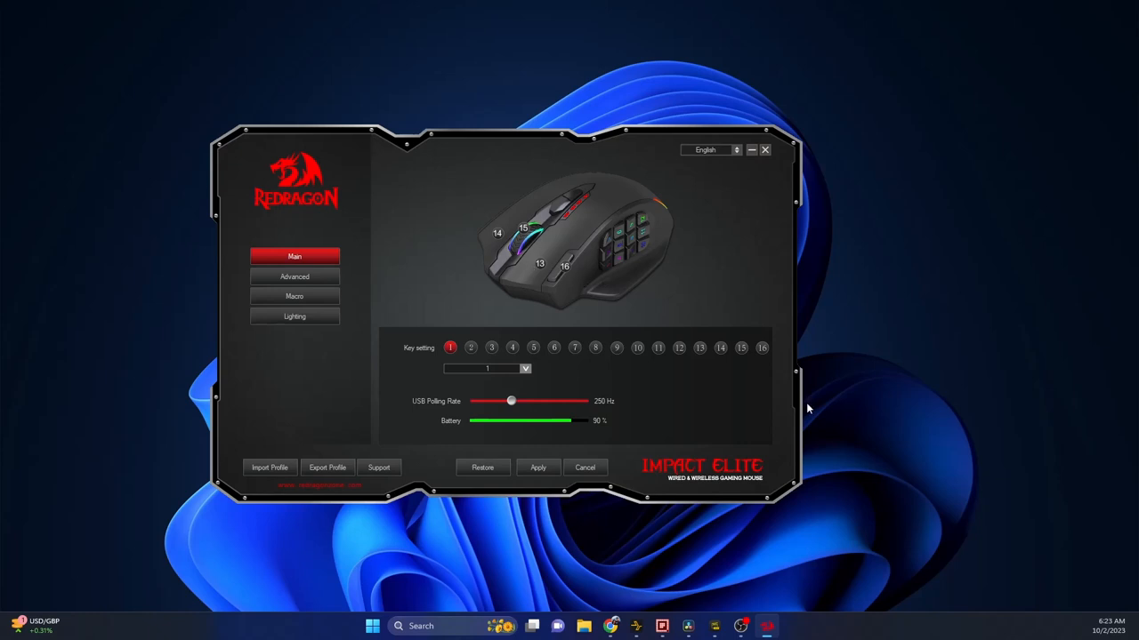
{"action": "left_click", "coordinate": [294, 276]}
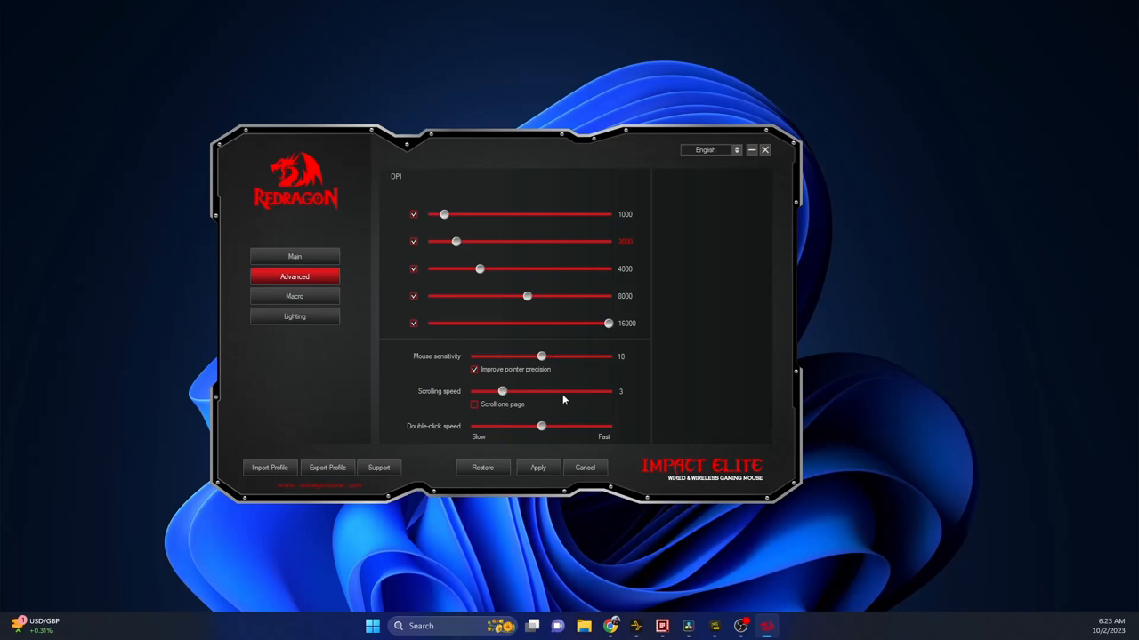
- Show the Lighting settings and open the LOGO effect list to choose Steady blue
{"action": "left_click", "coordinate": [294, 296]}
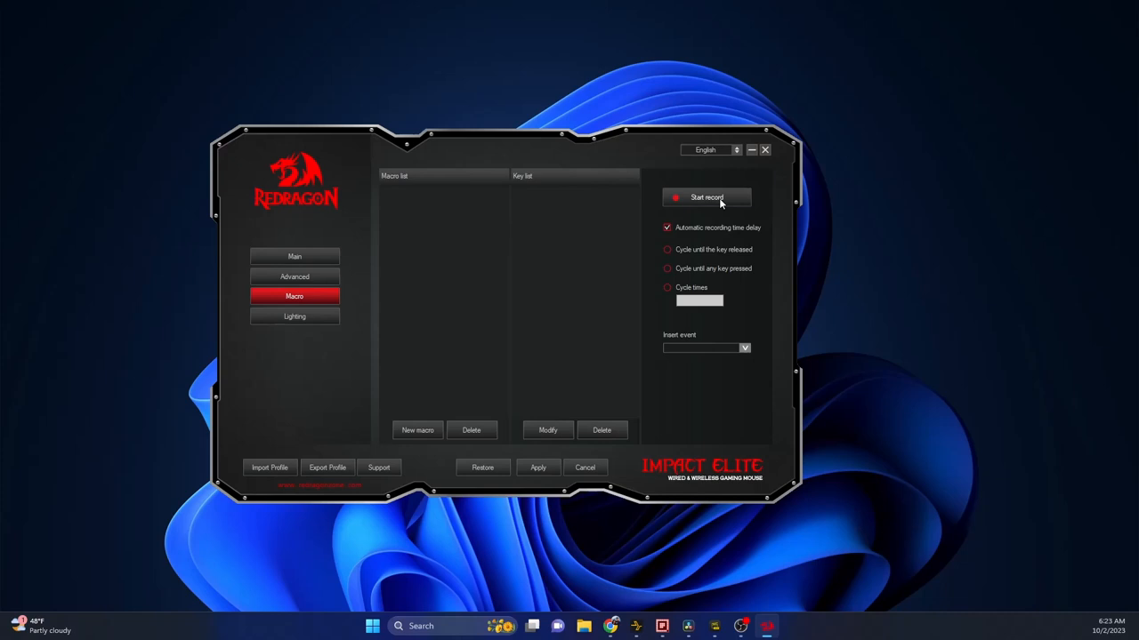
{"action": "left_click", "coordinate": [294, 316]}
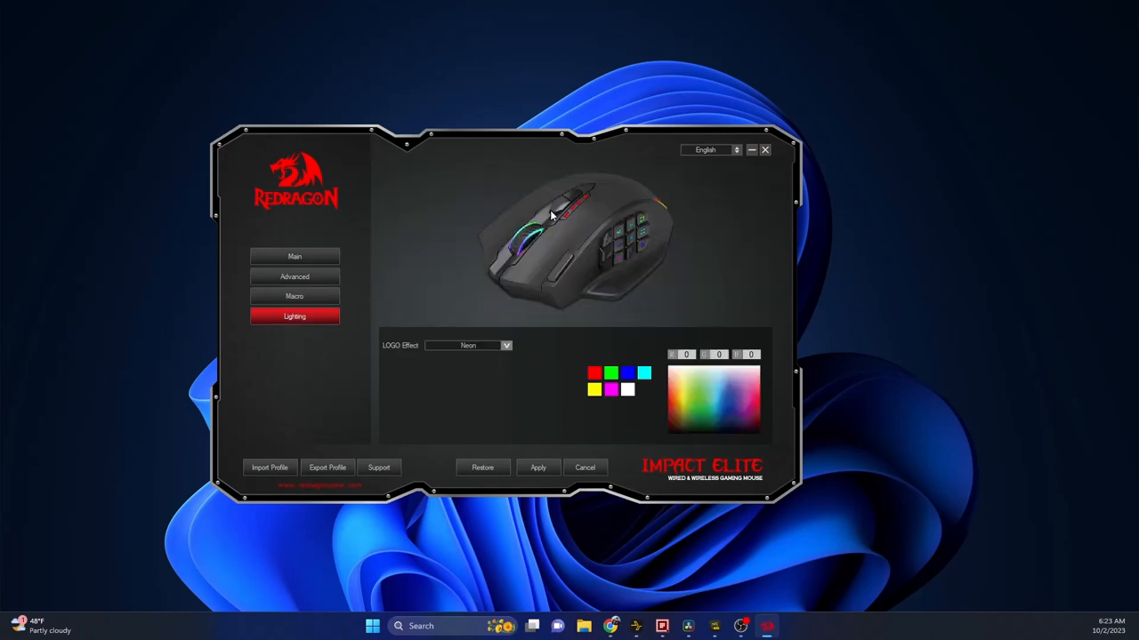
{"action": "mouse_move", "coordinate": [514, 347]}
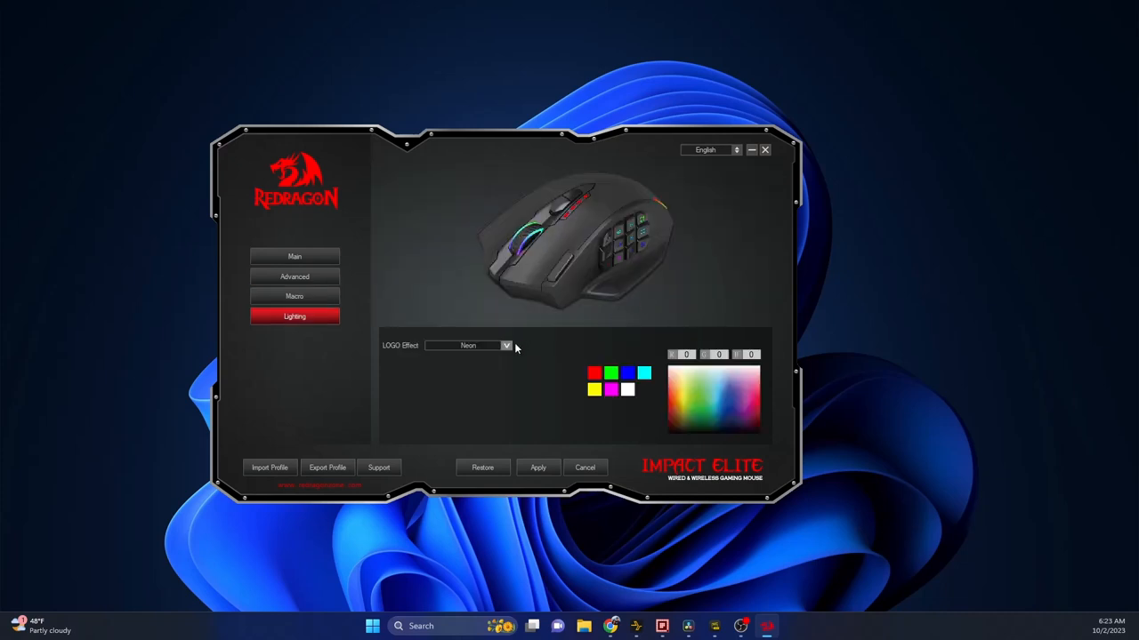
{"action": "left_click", "coordinate": [506, 345]}
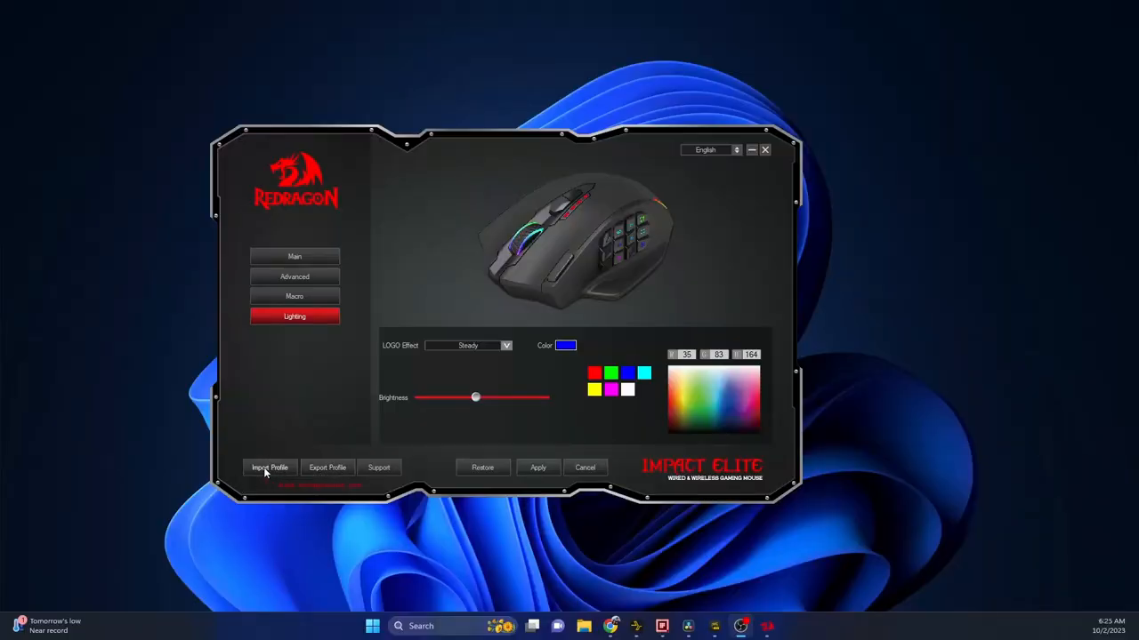
{"action": "mouse_move", "coordinate": [288, 423]}
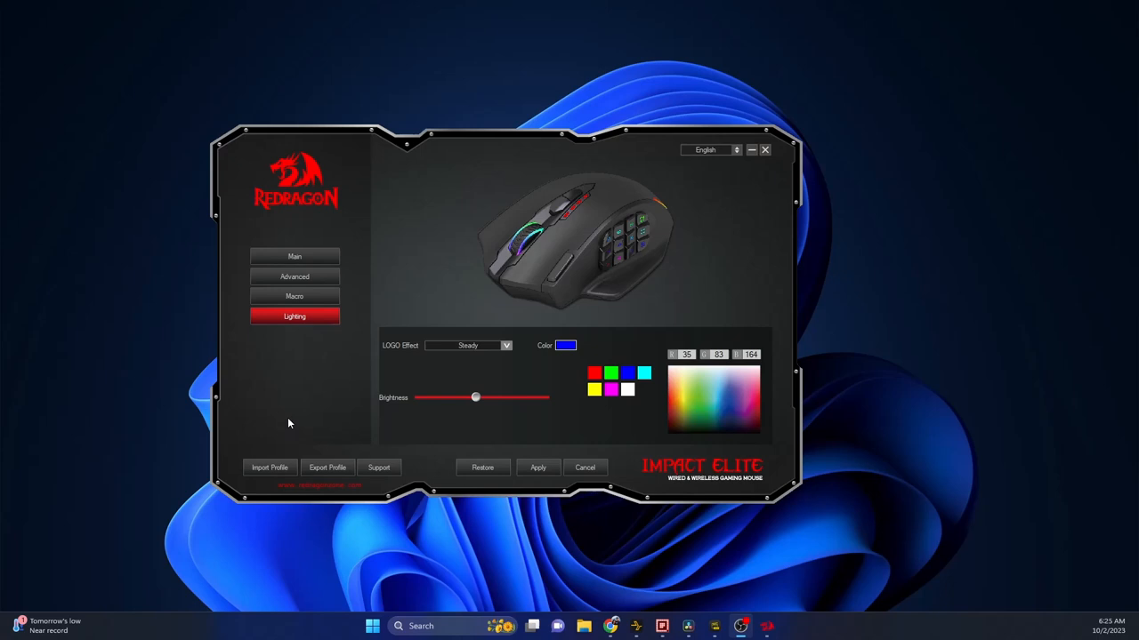
{"action": "mouse_move", "coordinate": [360, 368]}
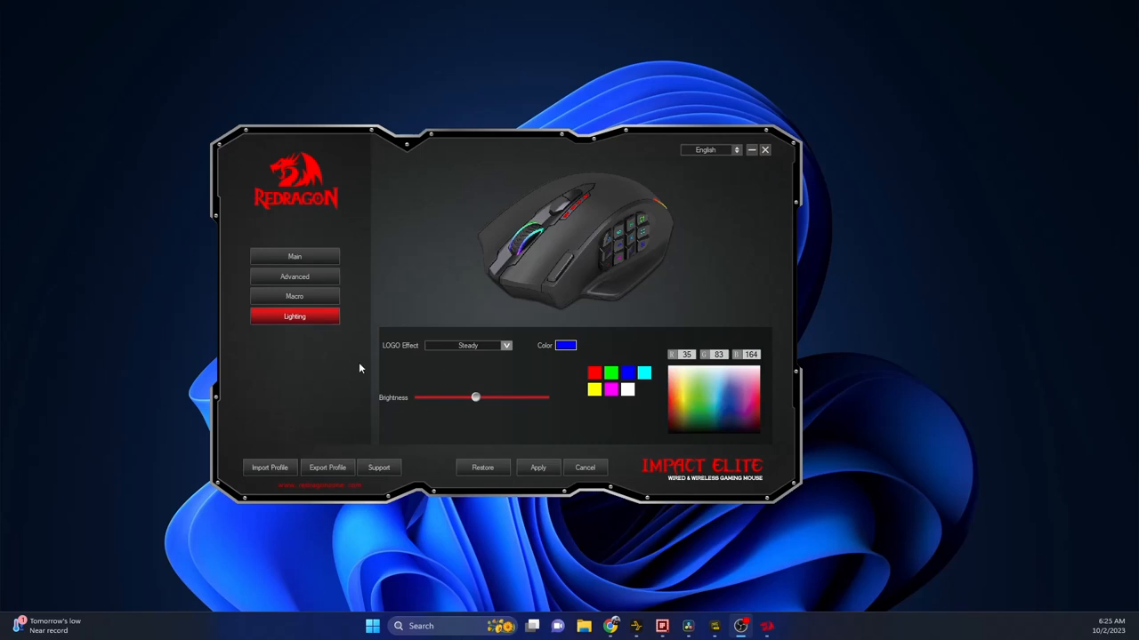
{"action": "mouse_move", "coordinate": [509, 351]}
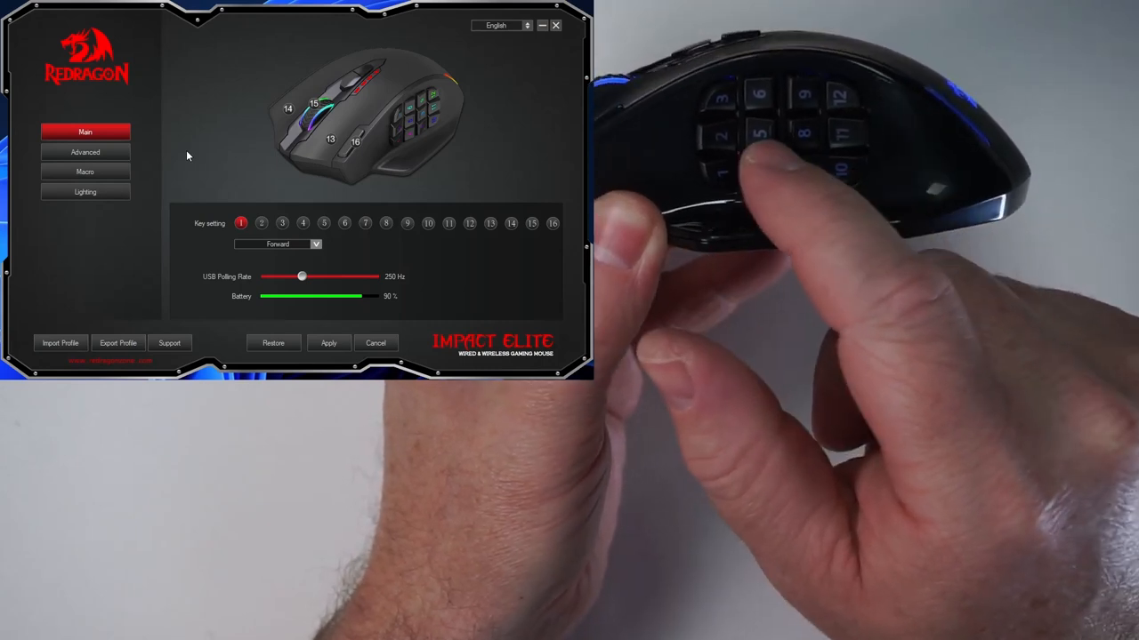
- Check key settings for buttons 1 (Forward), 2 (Ctrl + C) and 16 (Delete)
{"action": "left_click", "coordinate": [261, 224]}
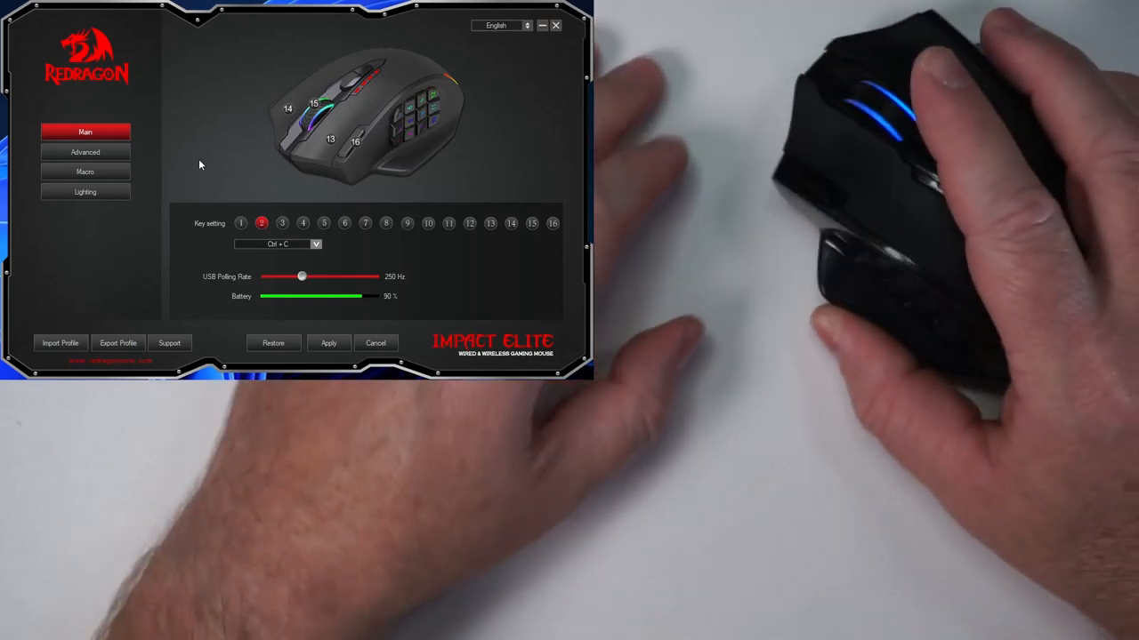
{"action": "left_click", "coordinate": [552, 223]}
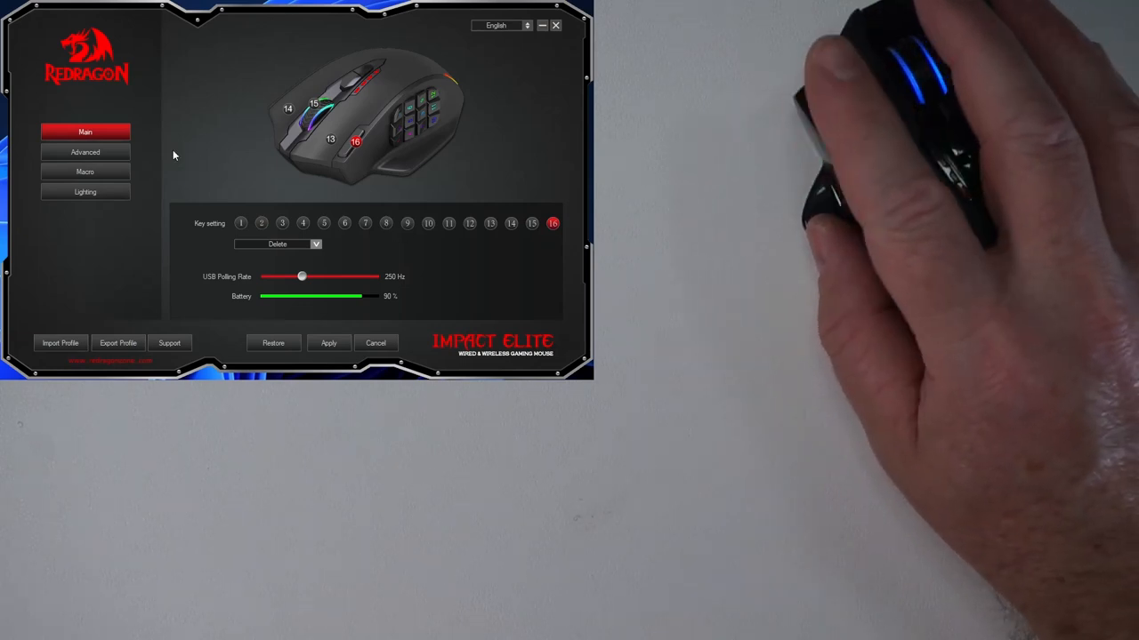
{"action": "left_click", "coordinate": [86, 151]}
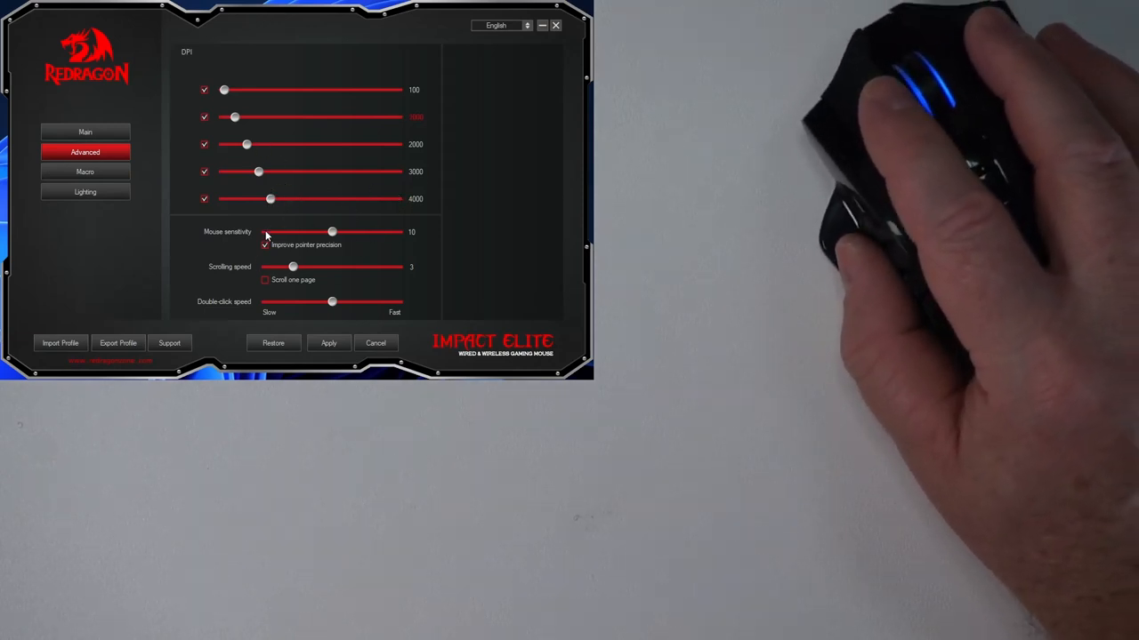
- Test mouse sensitivity on the Advanced tab at 20, 12 and 1
{"action": "left_click", "coordinate": [265, 245]}
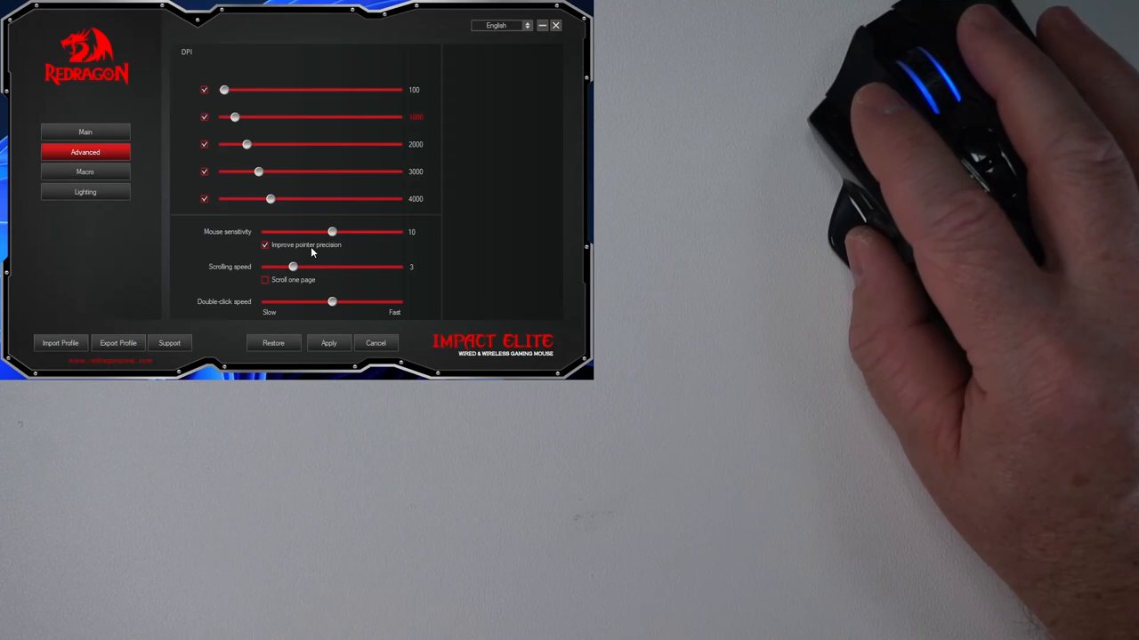
{"action": "left_click_drag", "start_coordinate": [332, 232], "coordinate": [398, 232]}
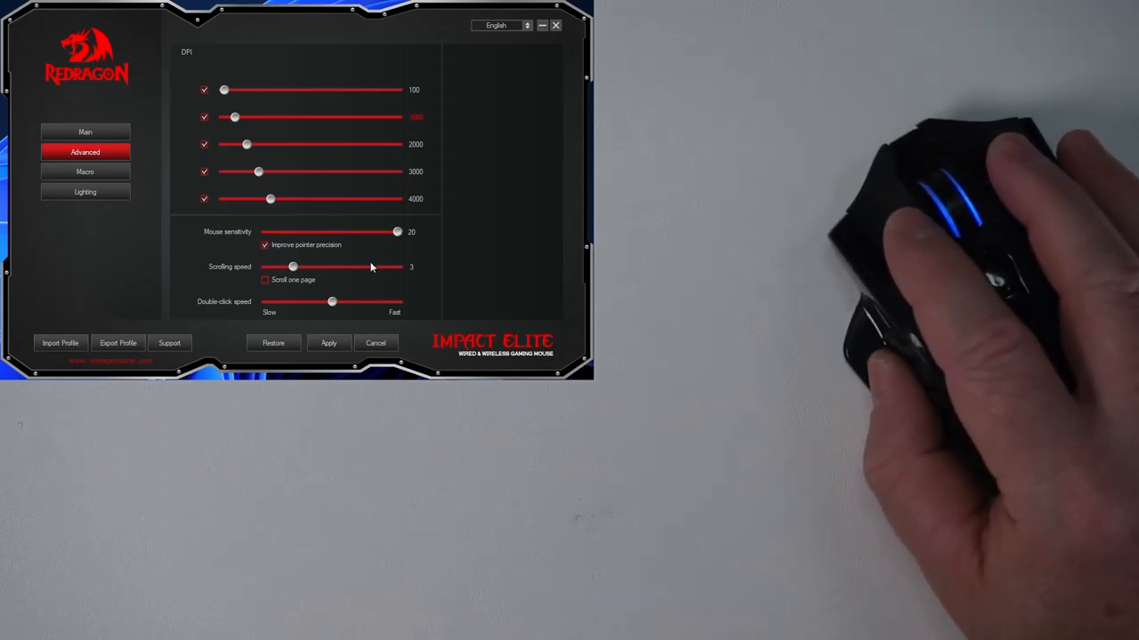
{"action": "left_click_drag", "start_coordinate": [397, 232], "coordinate": [347, 232]}
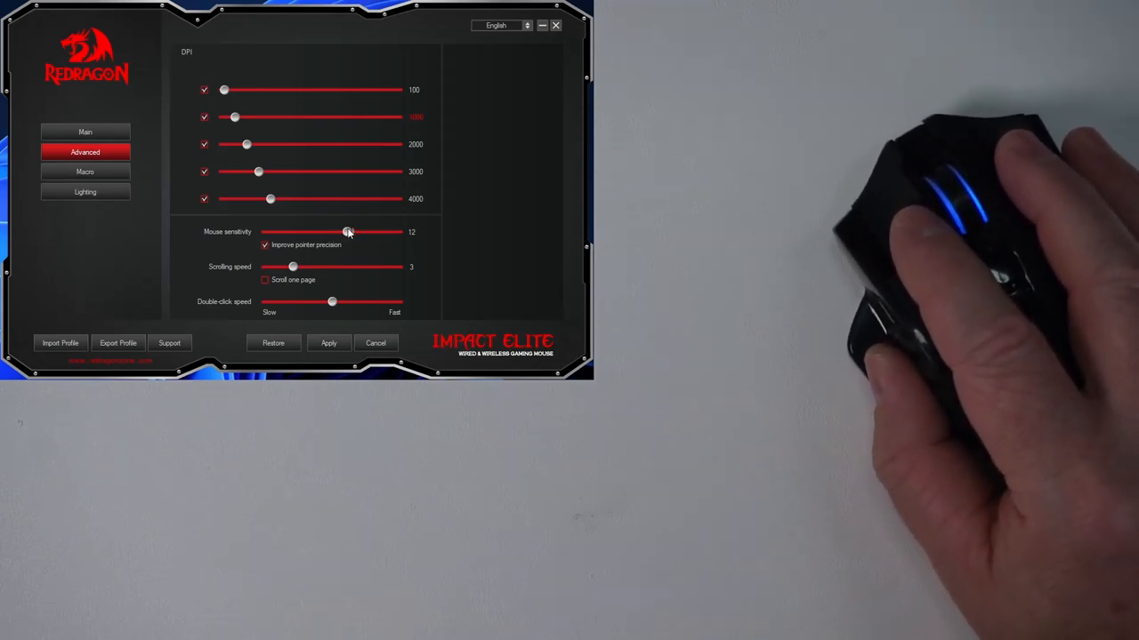
{"action": "left_click_drag", "start_coordinate": [347, 232], "coordinate": [267, 232]}
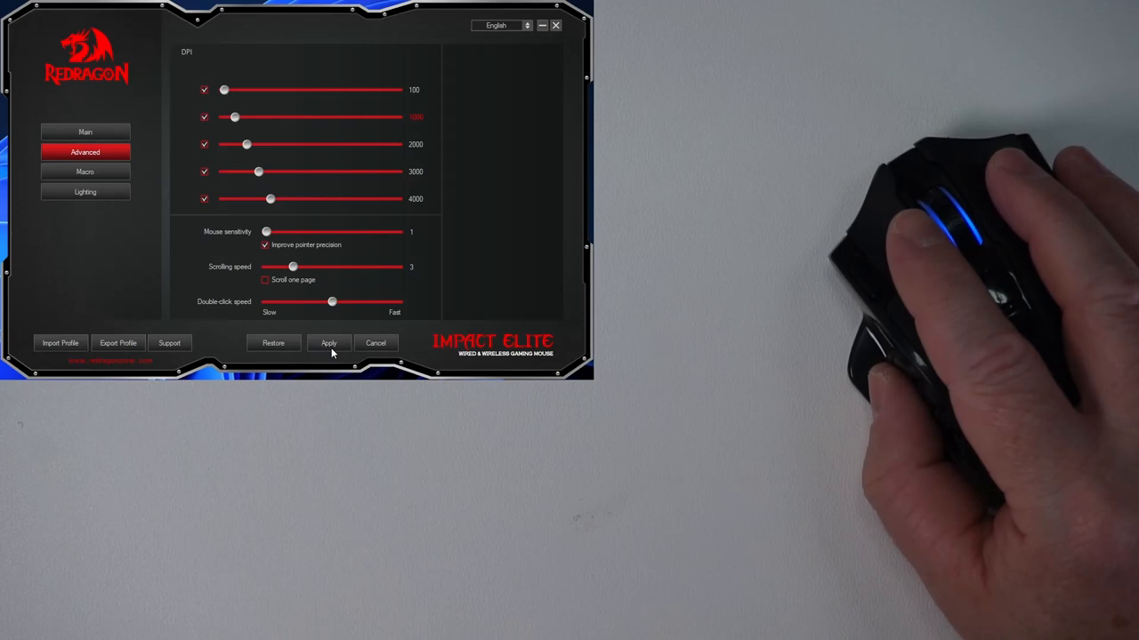
{"action": "mouse_move", "coordinate": [362, 230]}
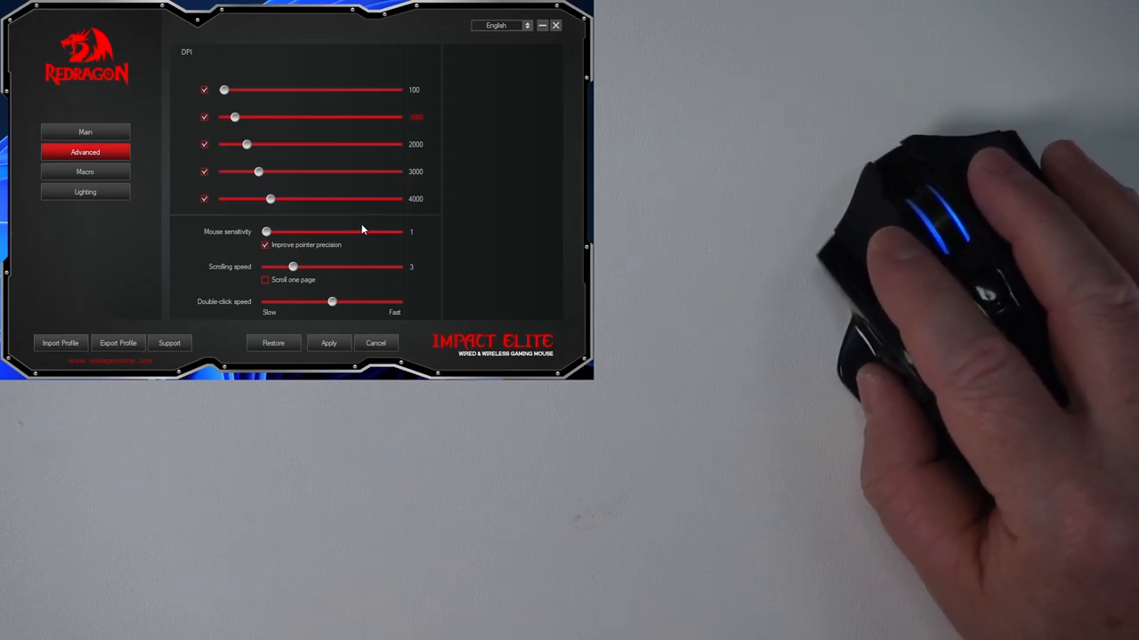
{"action": "mouse_move", "coordinate": [357, 227]}
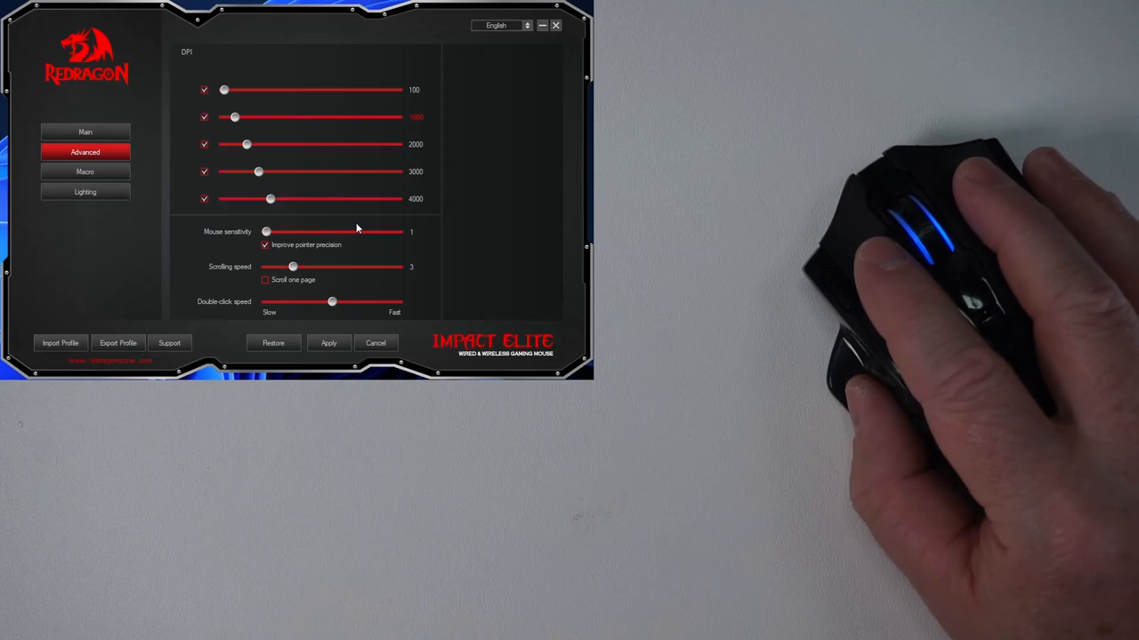
{"action": "mouse_move", "coordinate": [371, 223]}
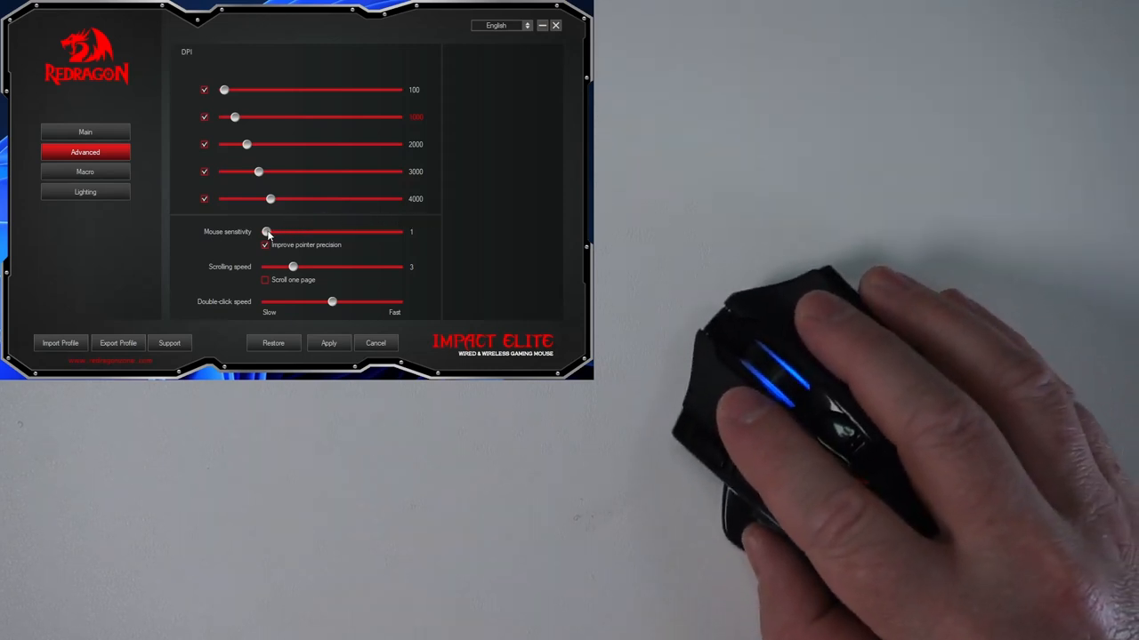
- Return sensitivity to 10 via 20 and 18, then view the steady blue lighting settings
{"action": "left_click_drag", "start_coordinate": [266, 232], "coordinate": [396, 232]}
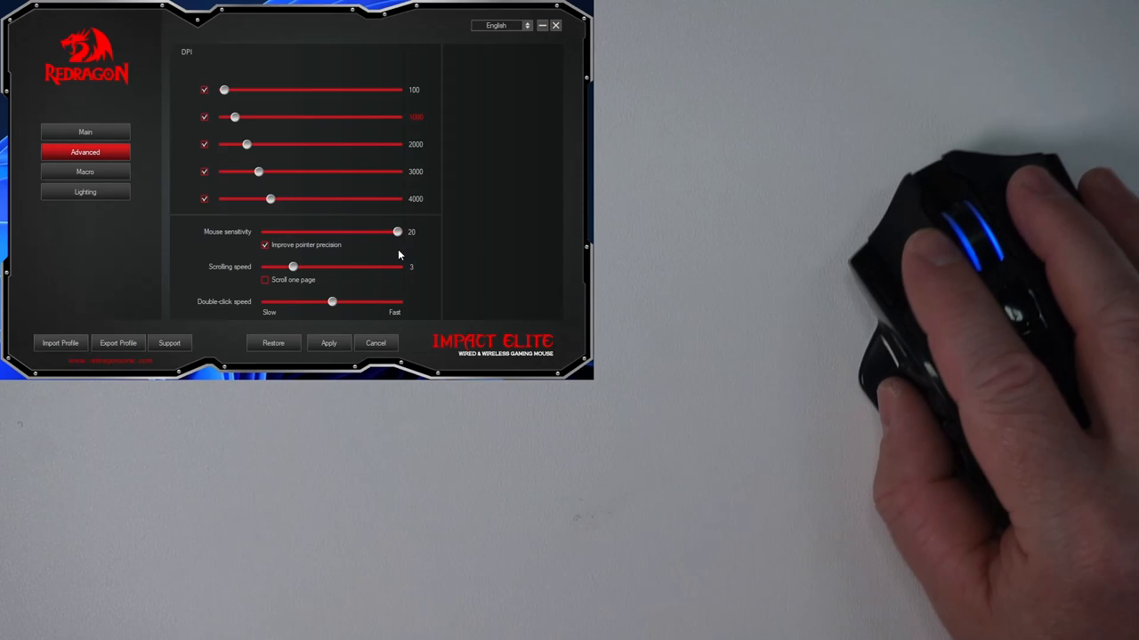
{"action": "left_click_drag", "start_coordinate": [397, 232], "coordinate": [387, 232]}
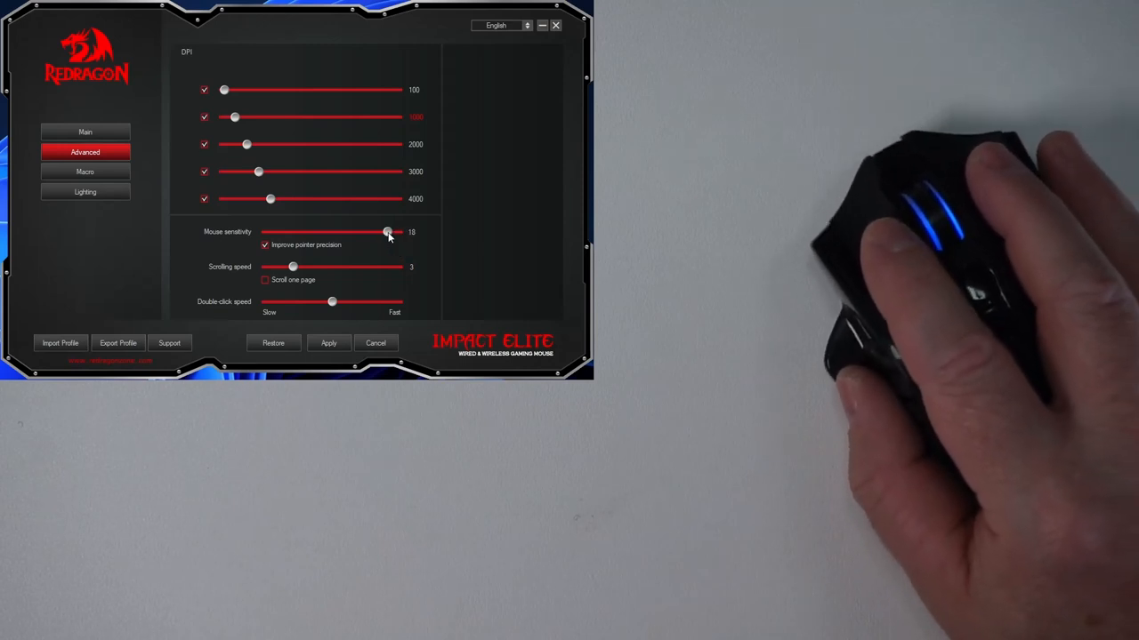
{"action": "left_click_drag", "start_coordinate": [387, 231], "coordinate": [332, 232]}
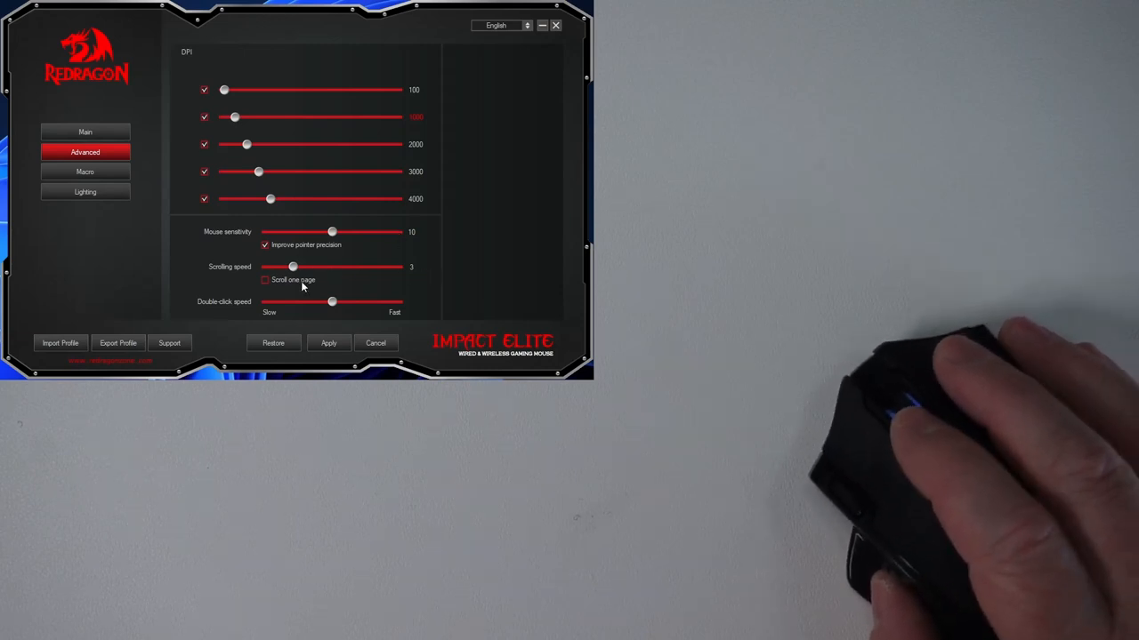
{"action": "left_click", "coordinate": [86, 171]}
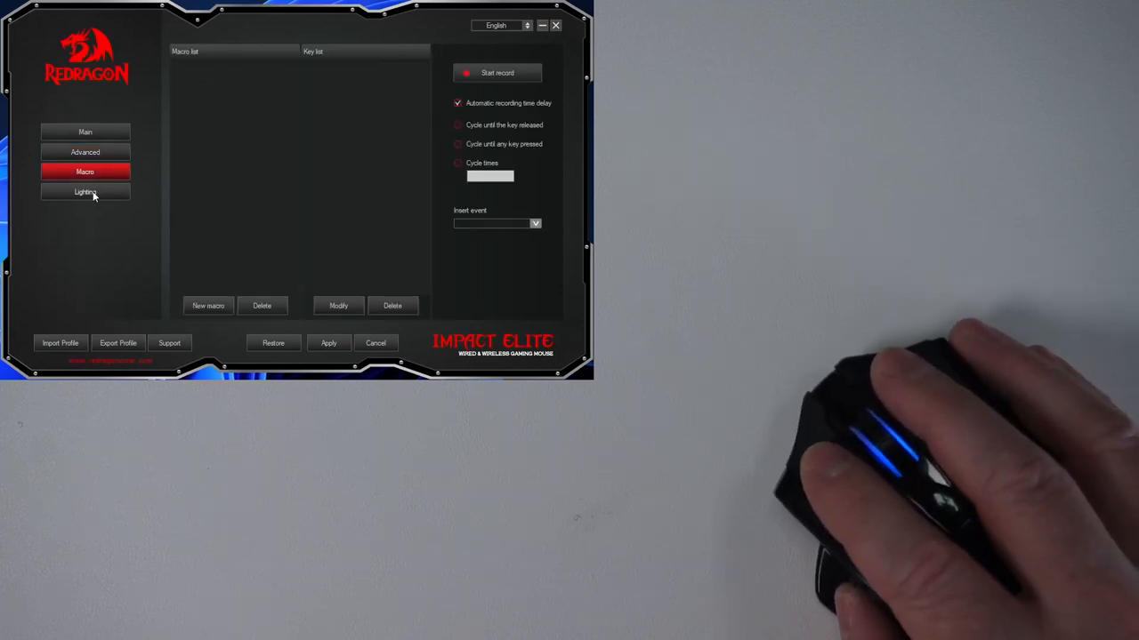
{"action": "left_click", "coordinate": [85, 192]}
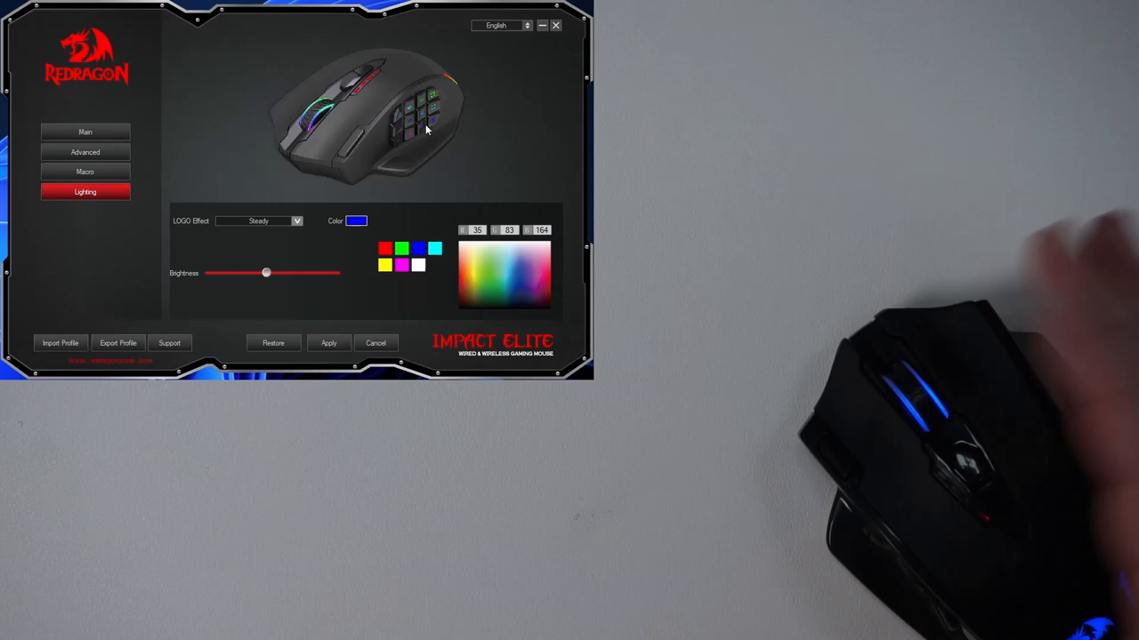